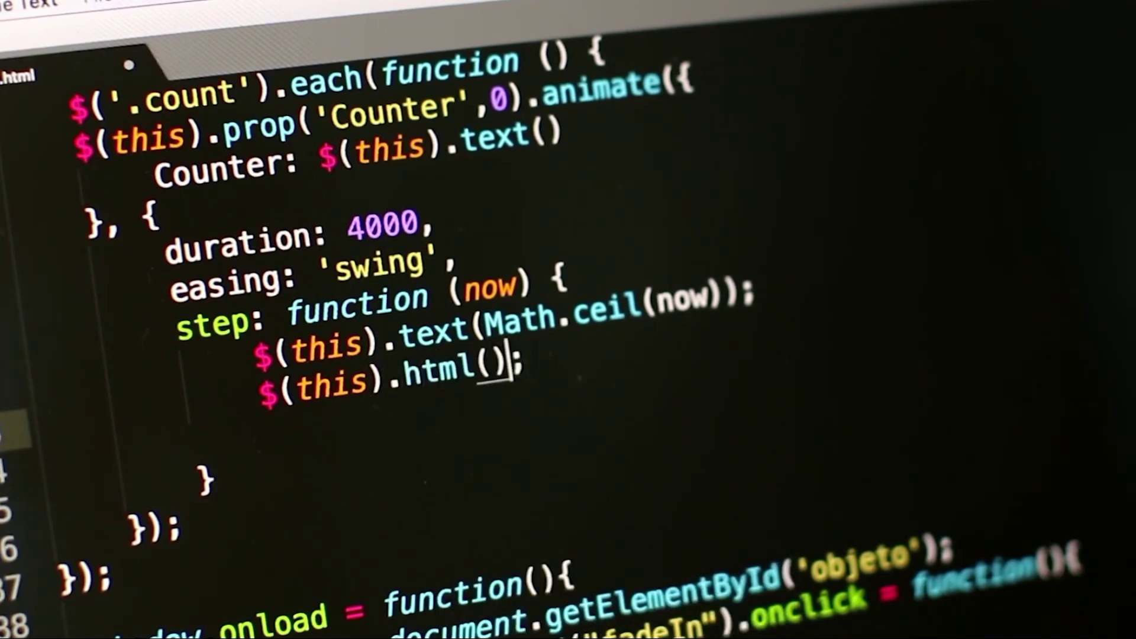
pyautogui.write('text')
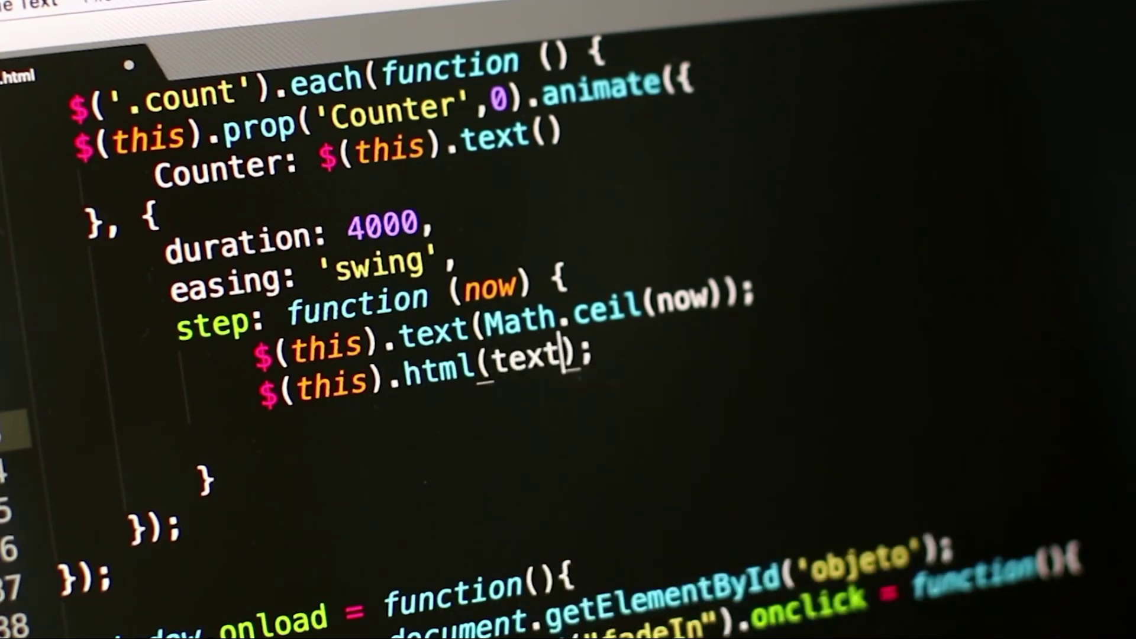